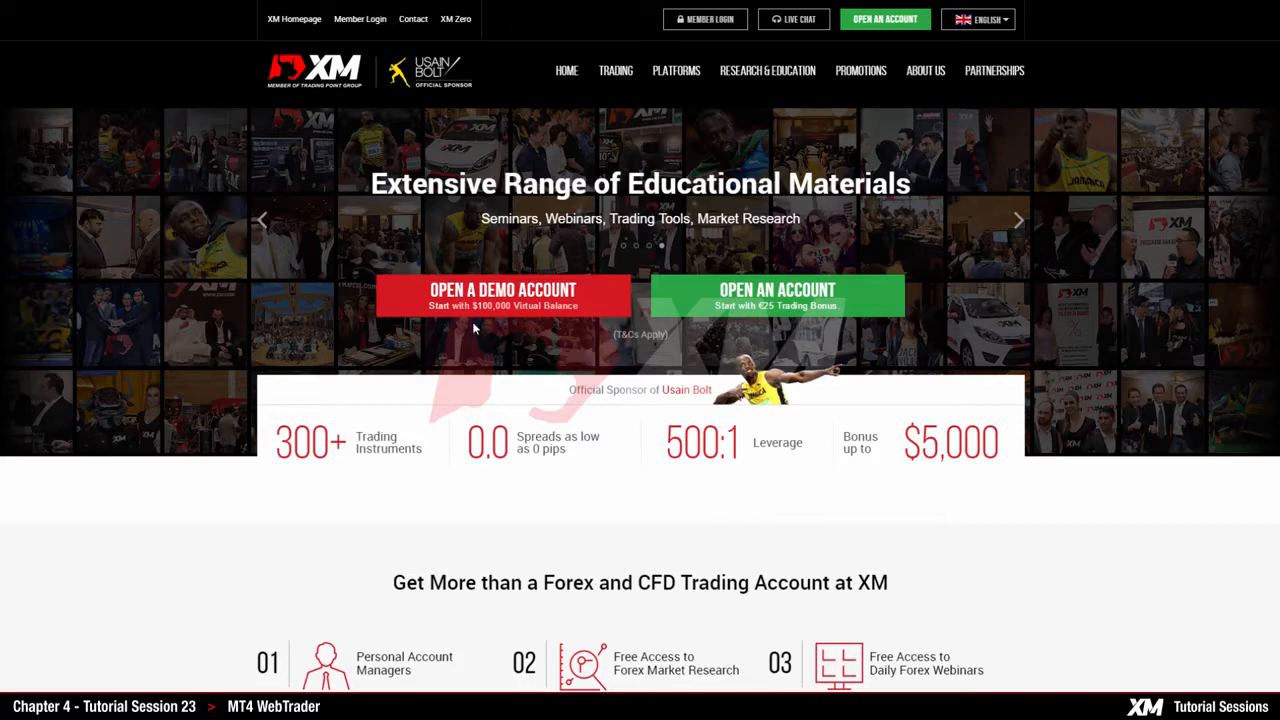
From the Platforms menu reach the MT4 WebTrader page and launch Access MT4 WebTrader
left_click(676, 70)
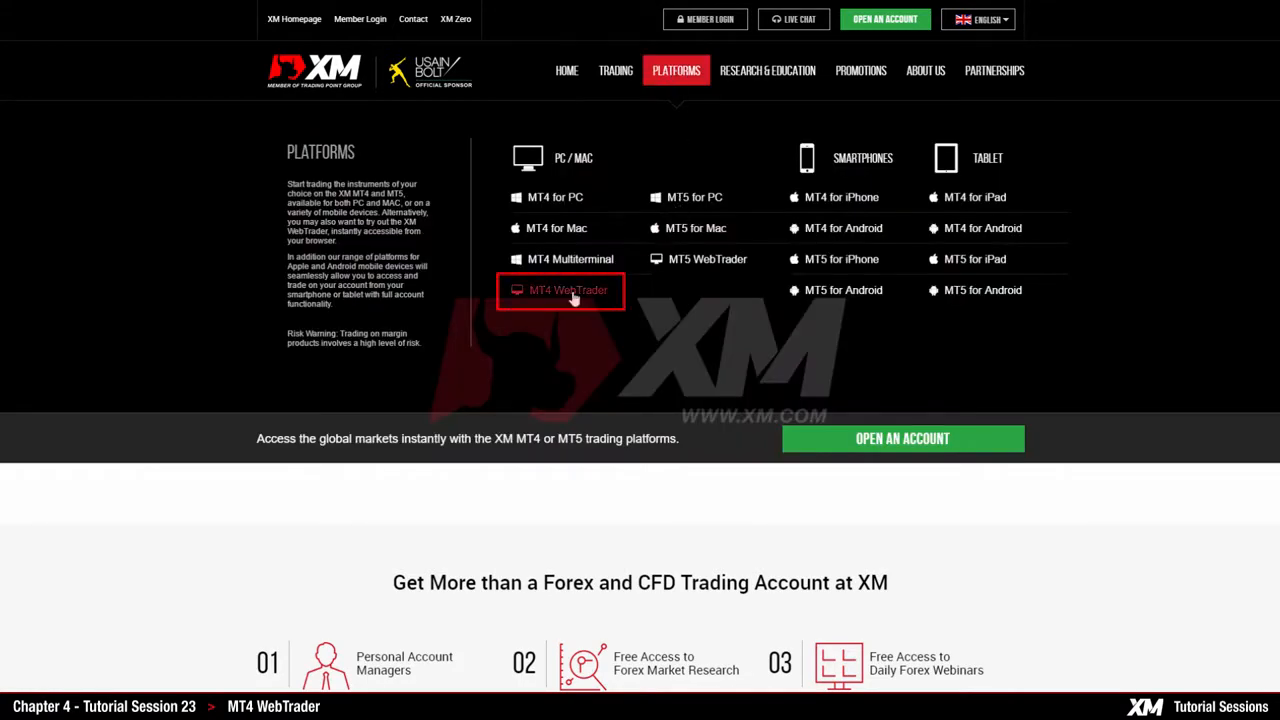
left_click(568, 290)
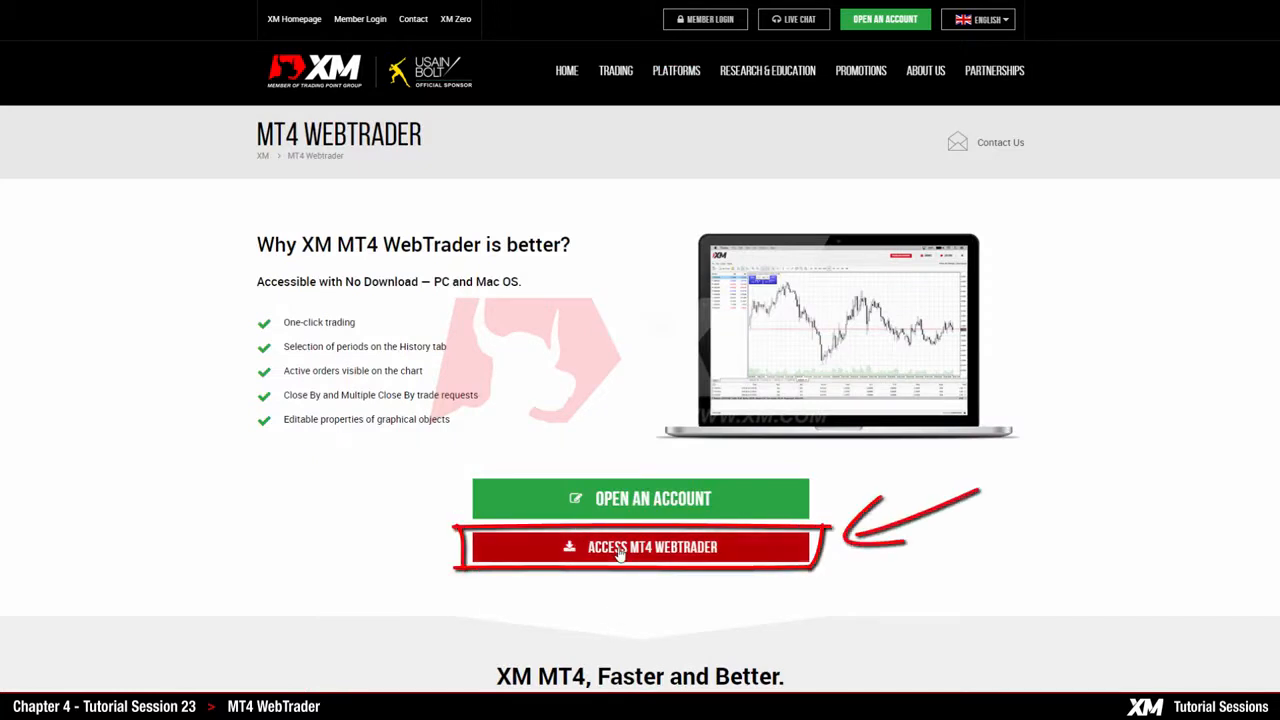
left_click(640, 548)
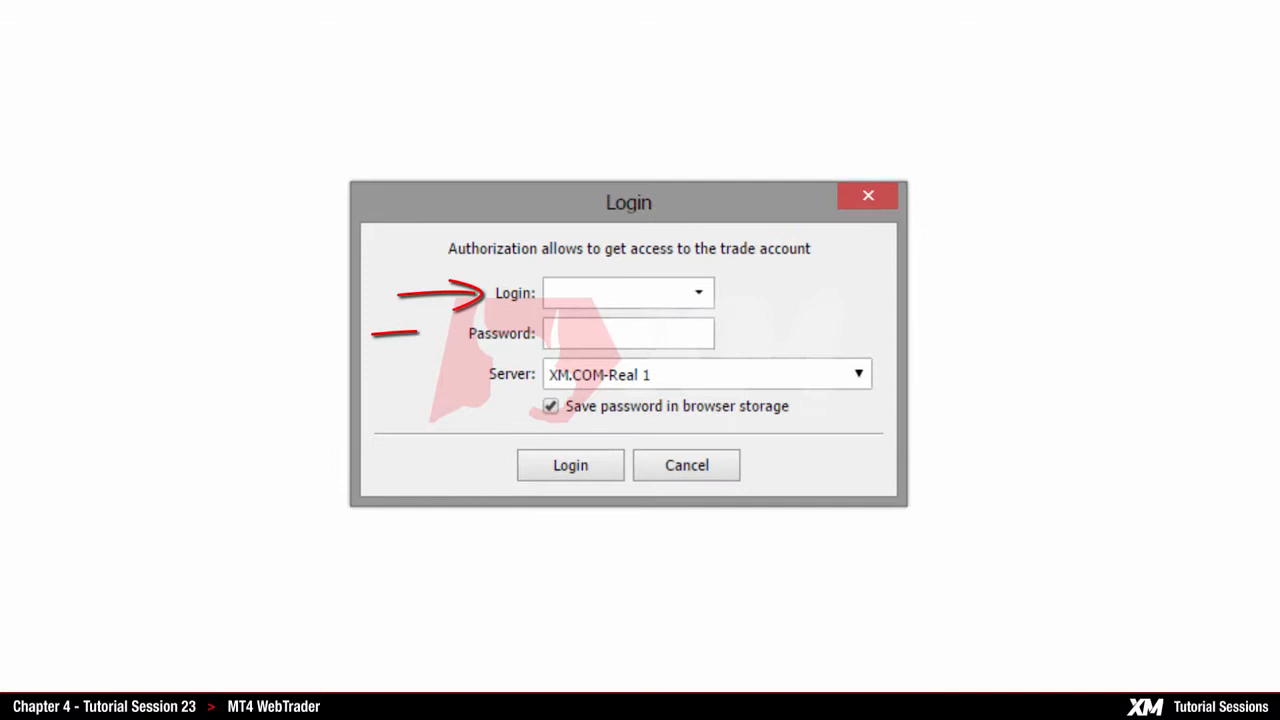
type("13484")
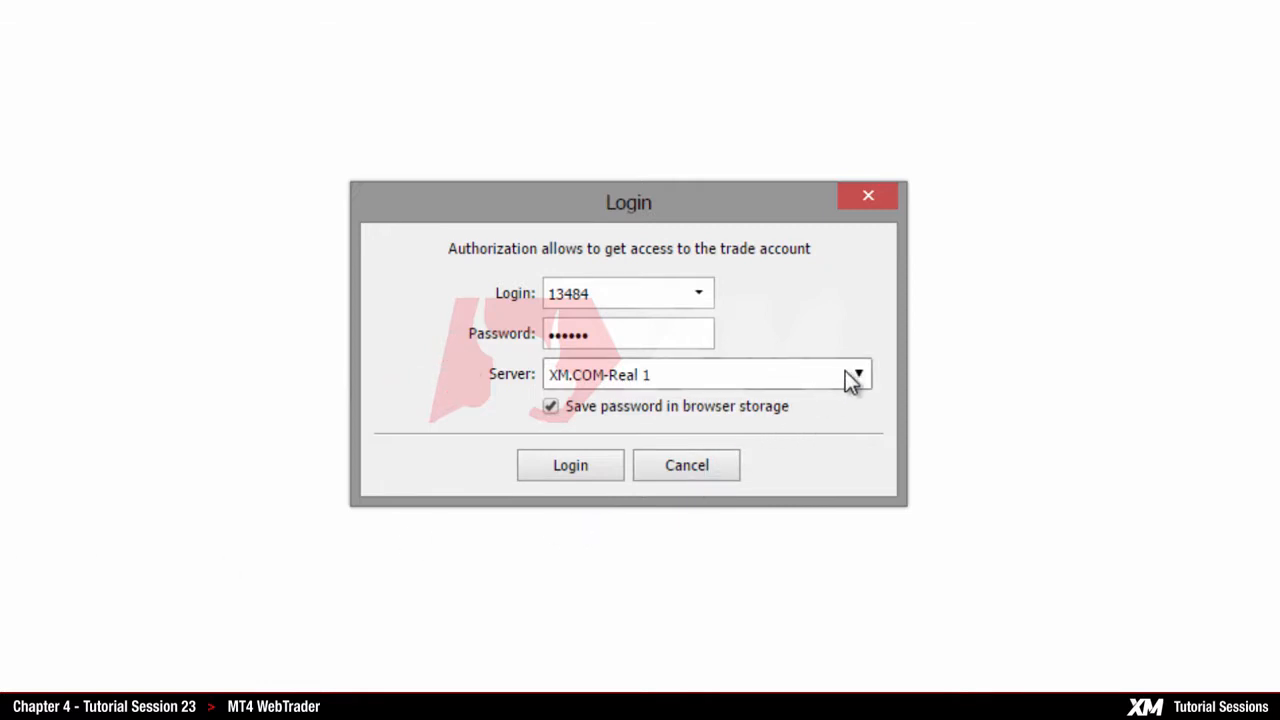
left_click(856, 374)
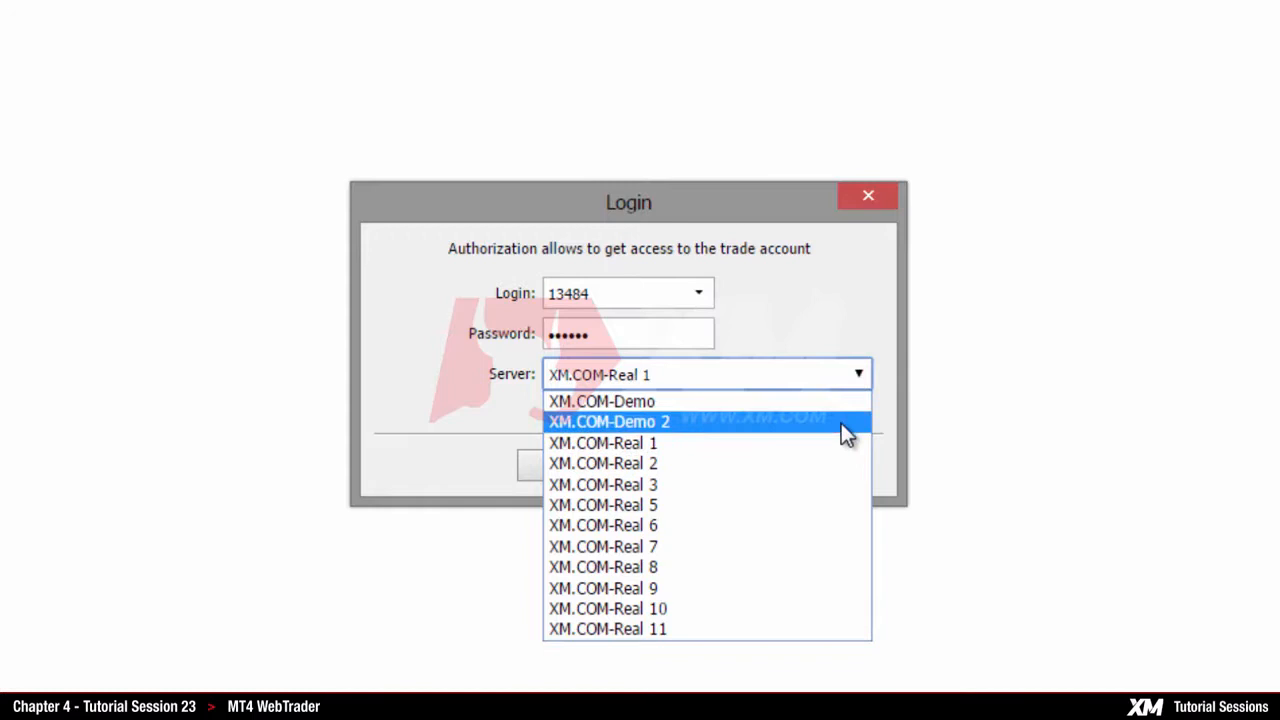
left_click(602, 442)
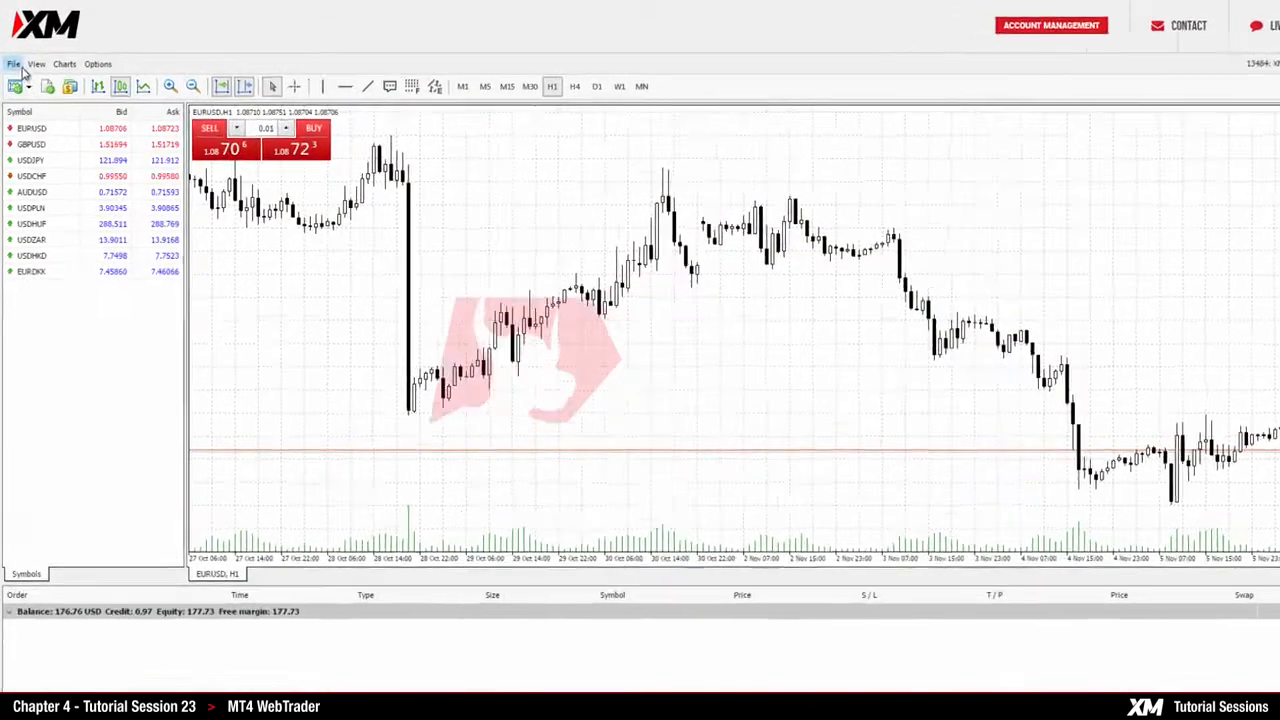
left_click(14, 64)
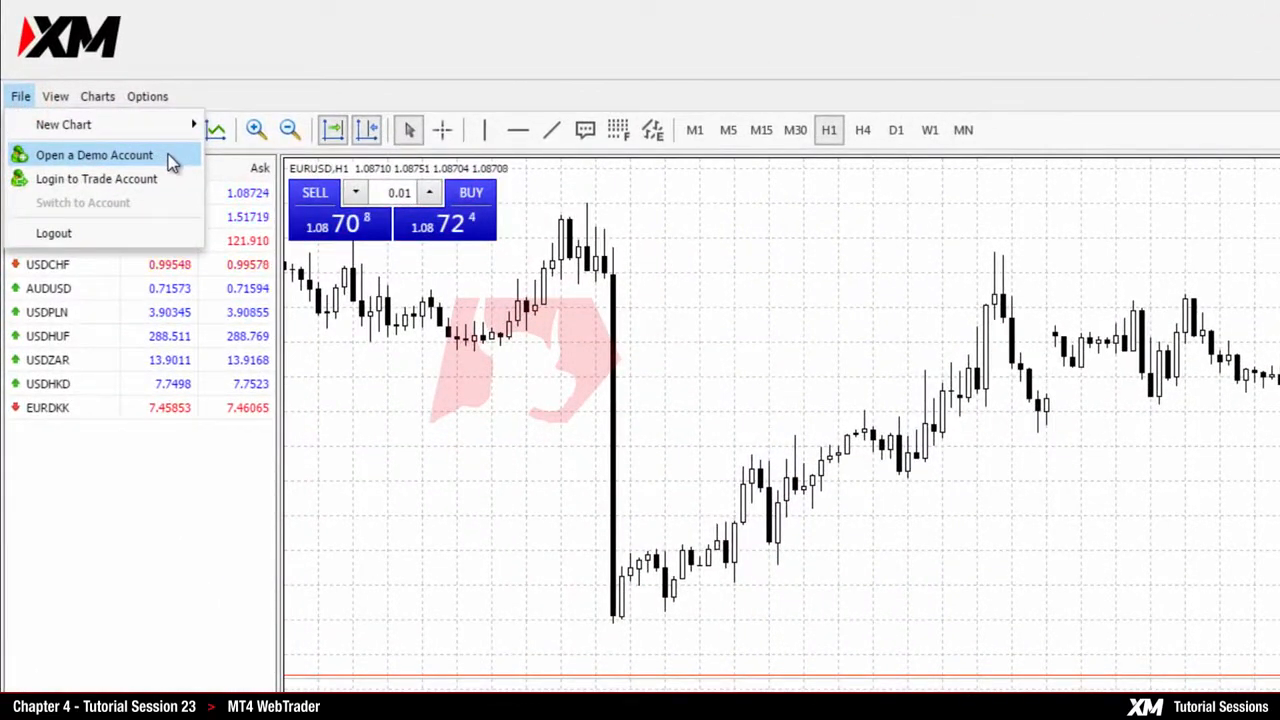
left_click(94, 156)
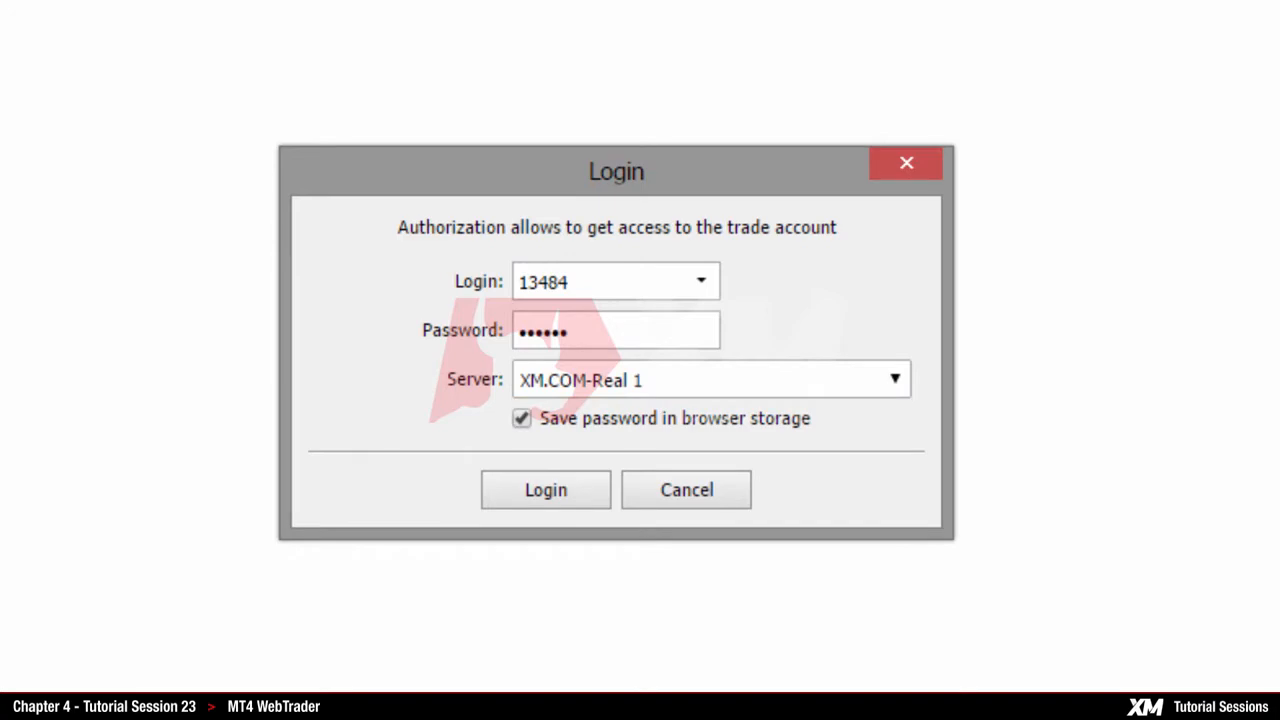
left_click(544, 488)
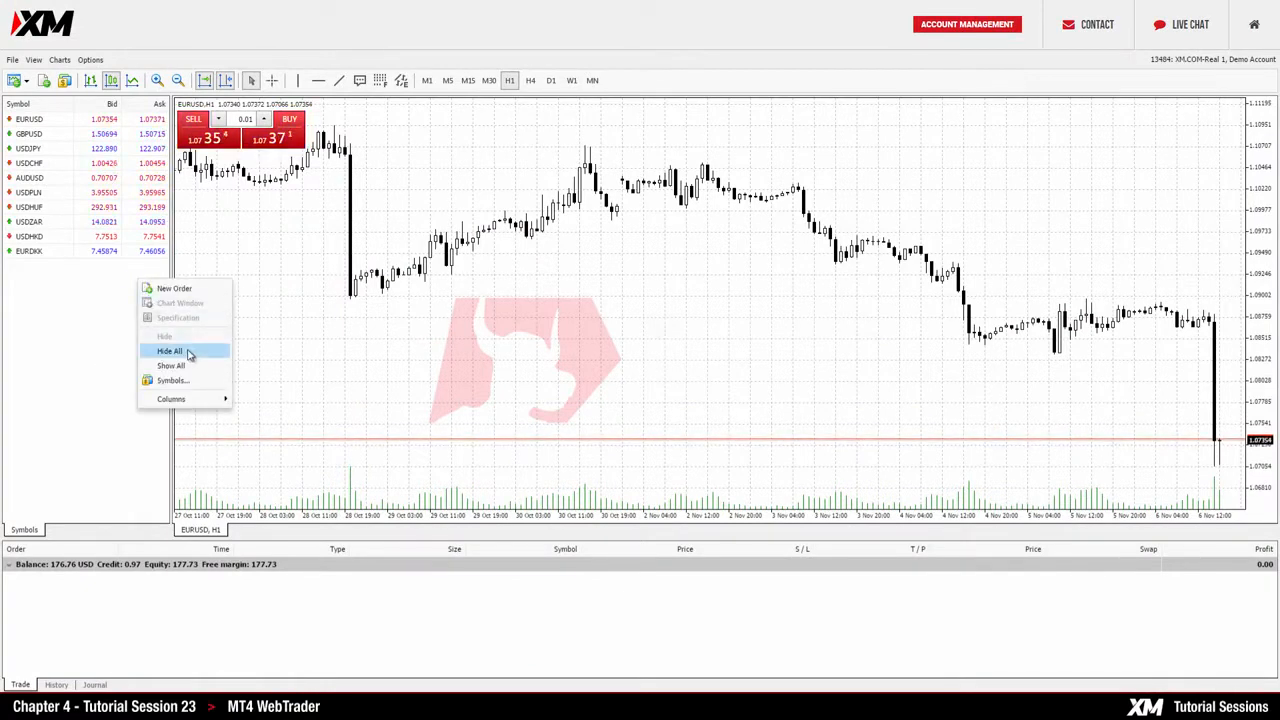
Show all symbols in Market Watch and open a new chart window for EURUSD
left_click(170, 364)
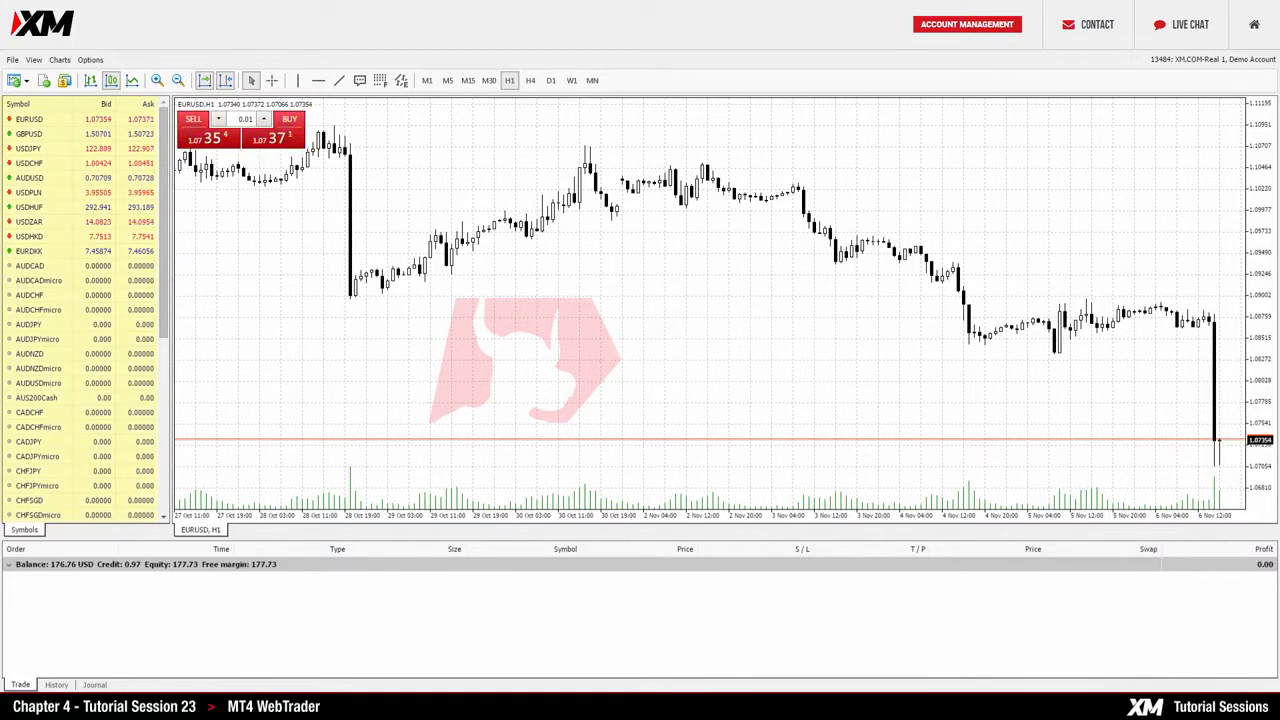
left_click(28, 134)
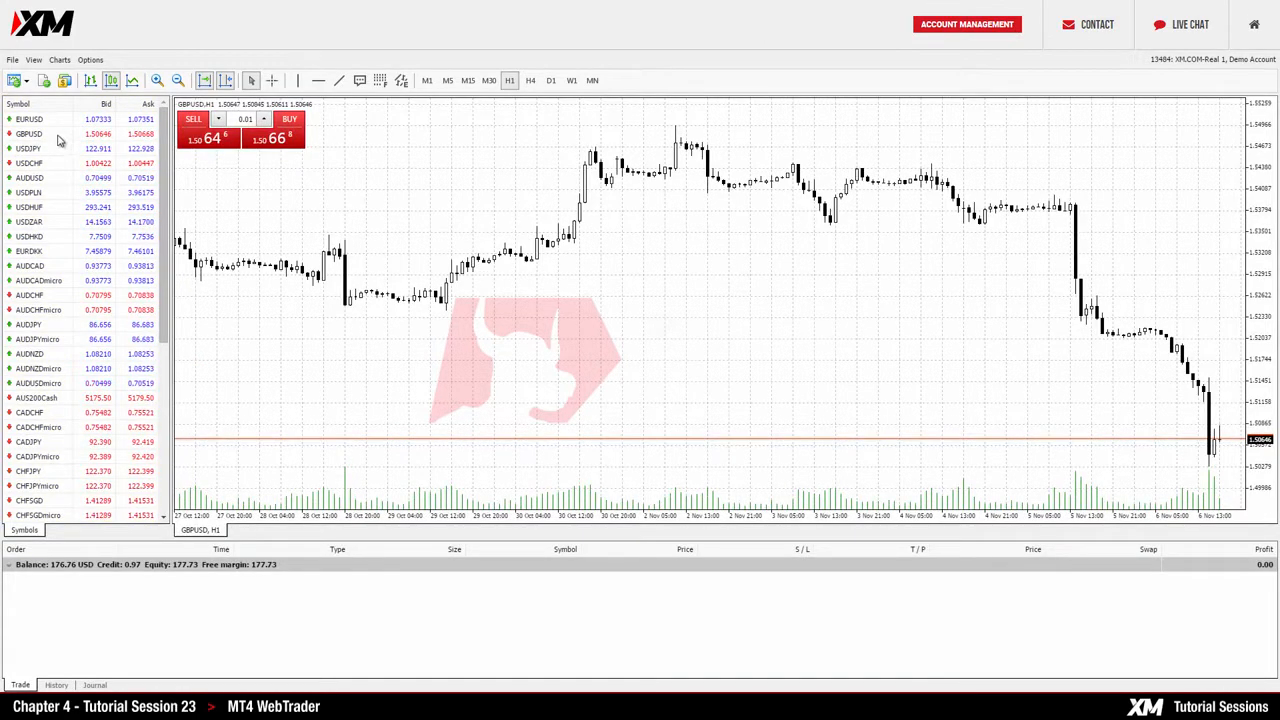
left_click(30, 120)
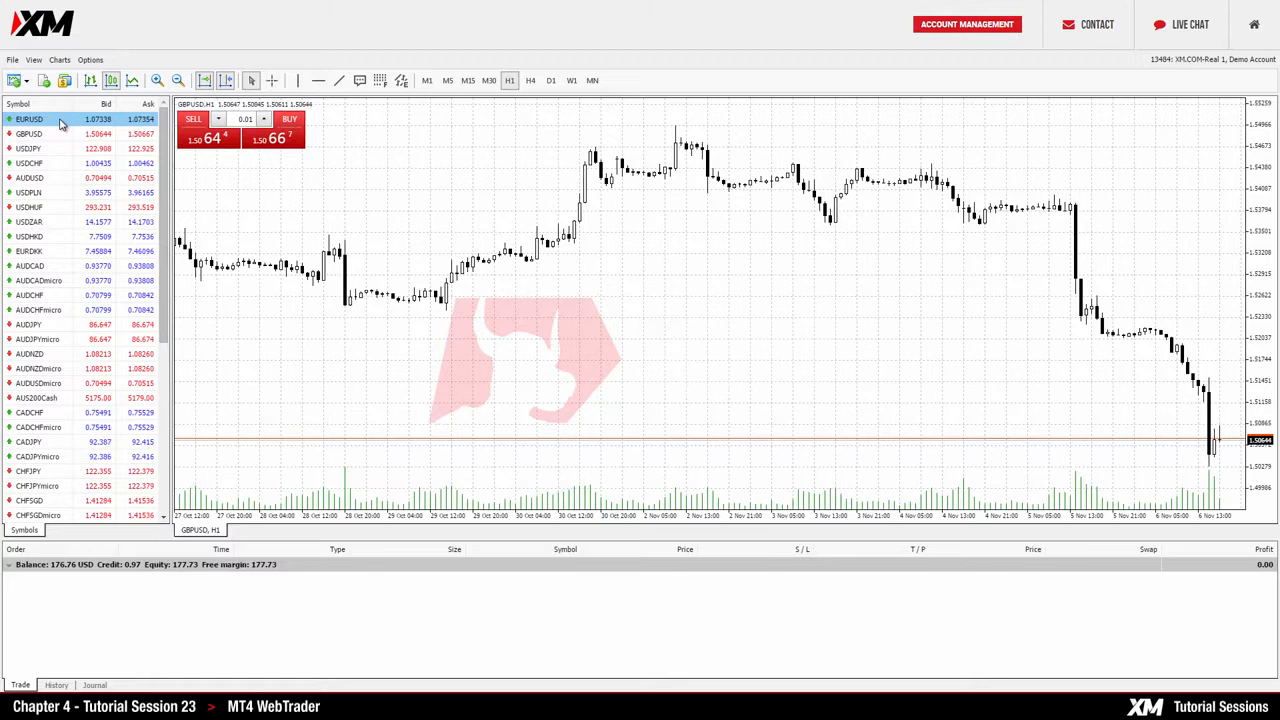
right_click(30, 120)
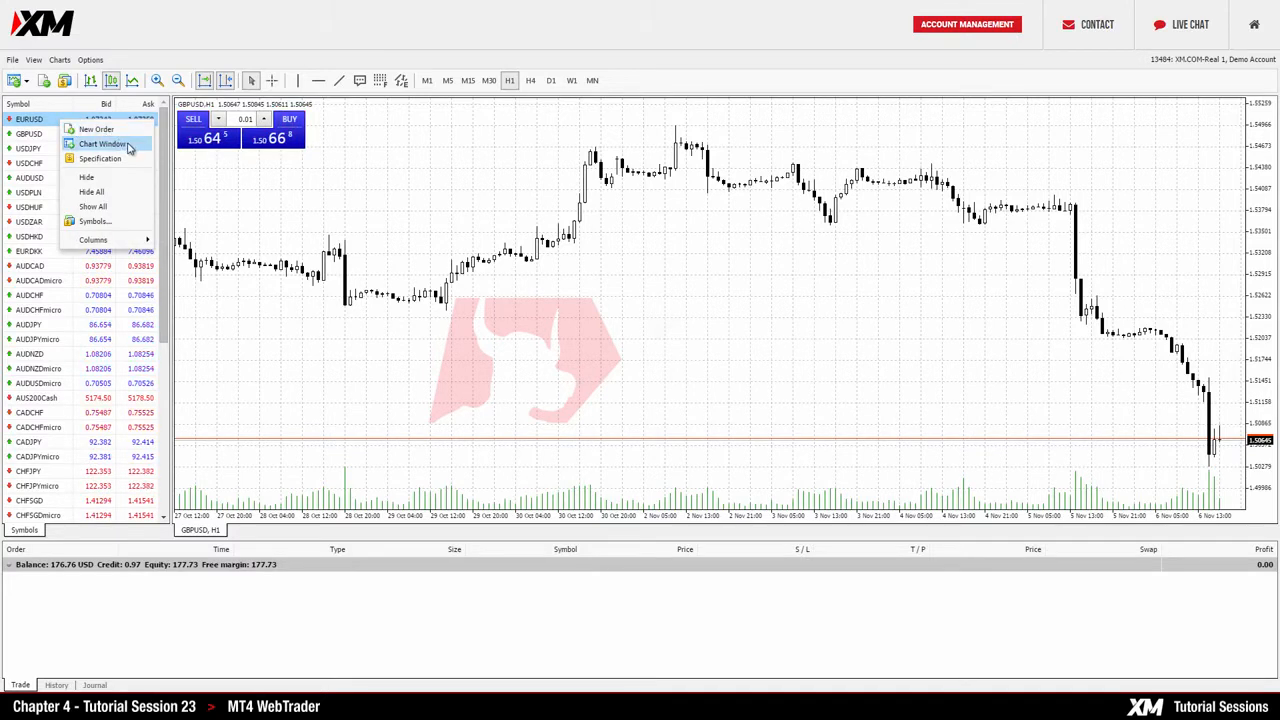
left_click(102, 144)
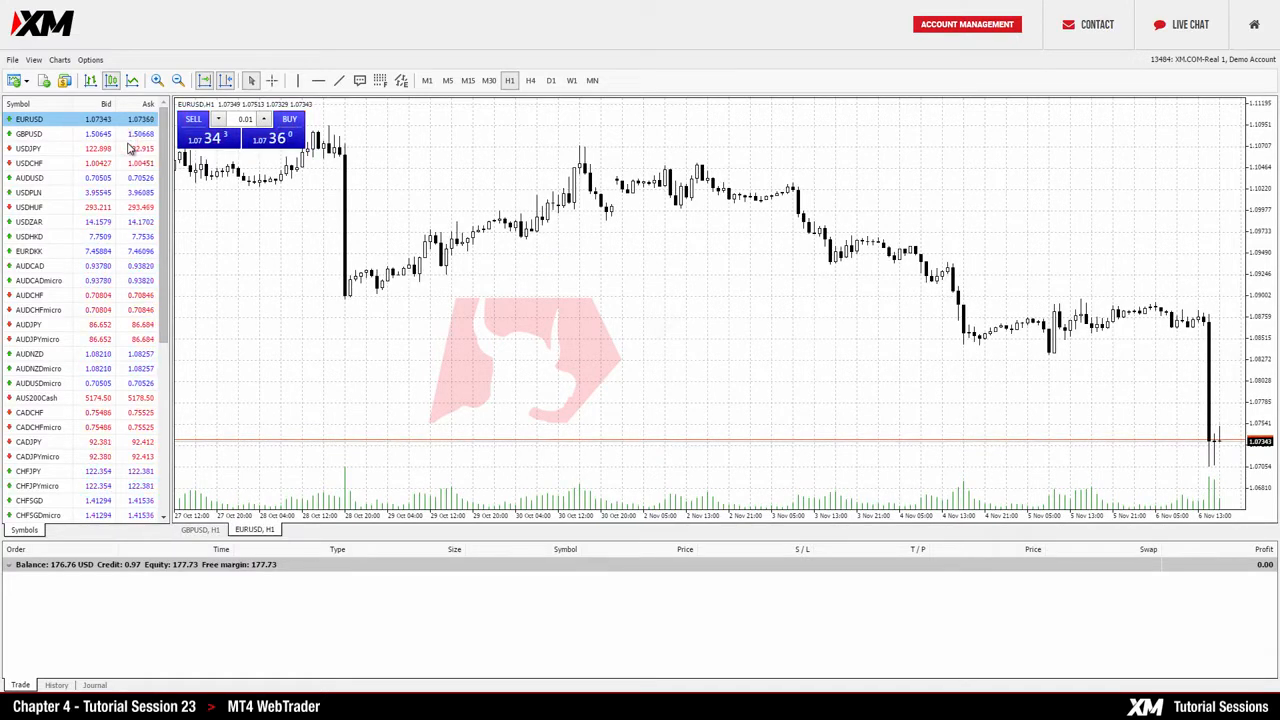
Open a chart for USDJPY from the Market Watch list
left_click(30, 148)
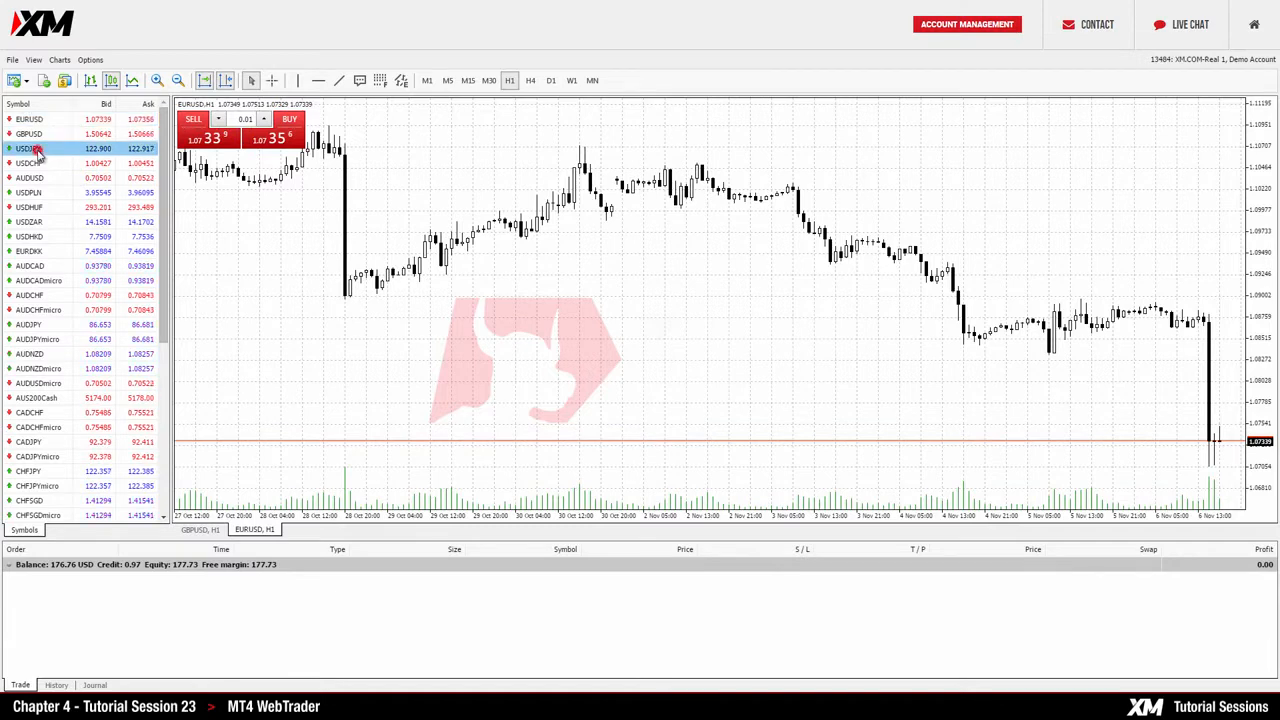
double_click(28, 148)
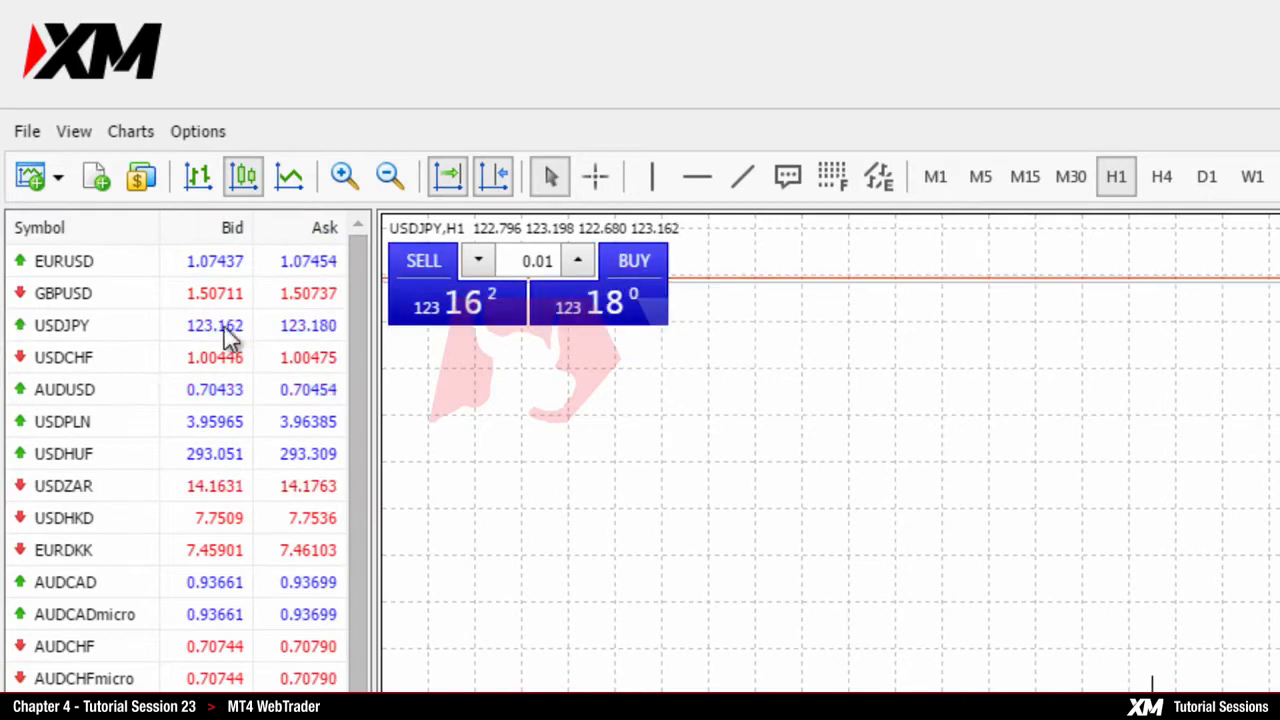
Add the High/Low, Time and Spread columns to Market Watch via its Columns options
right_click(64, 292)
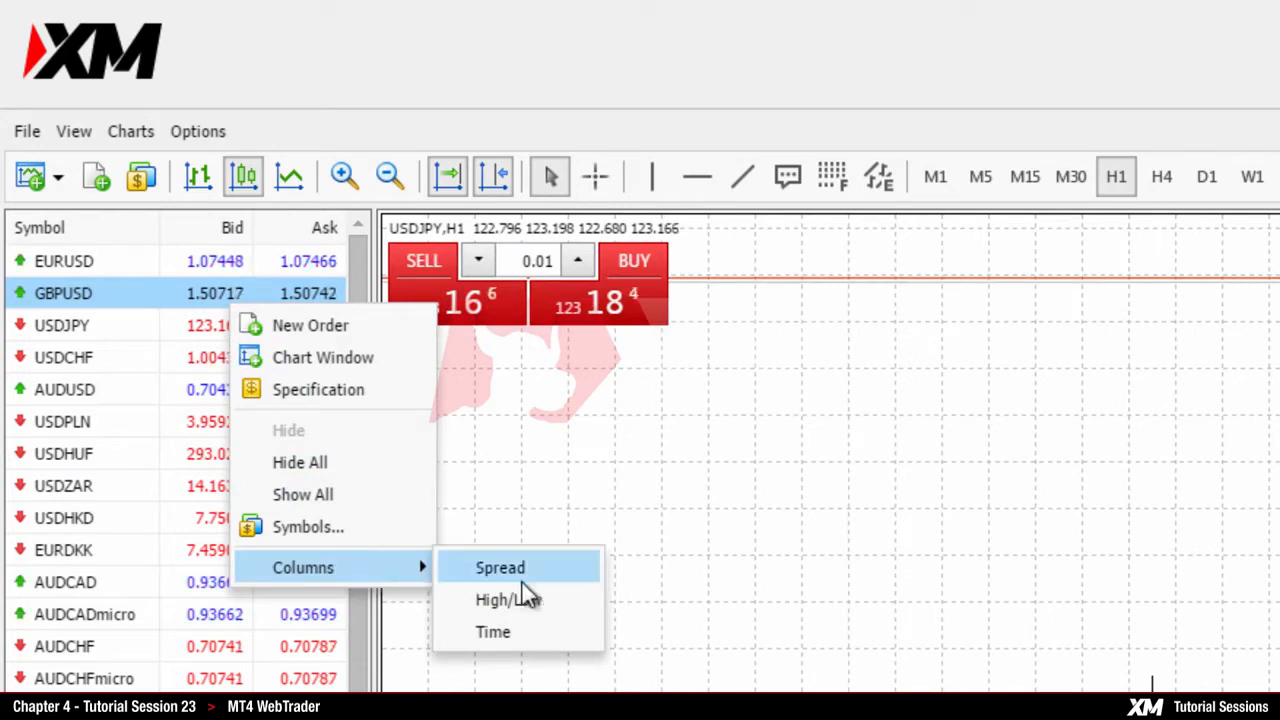
left_click(492, 632)
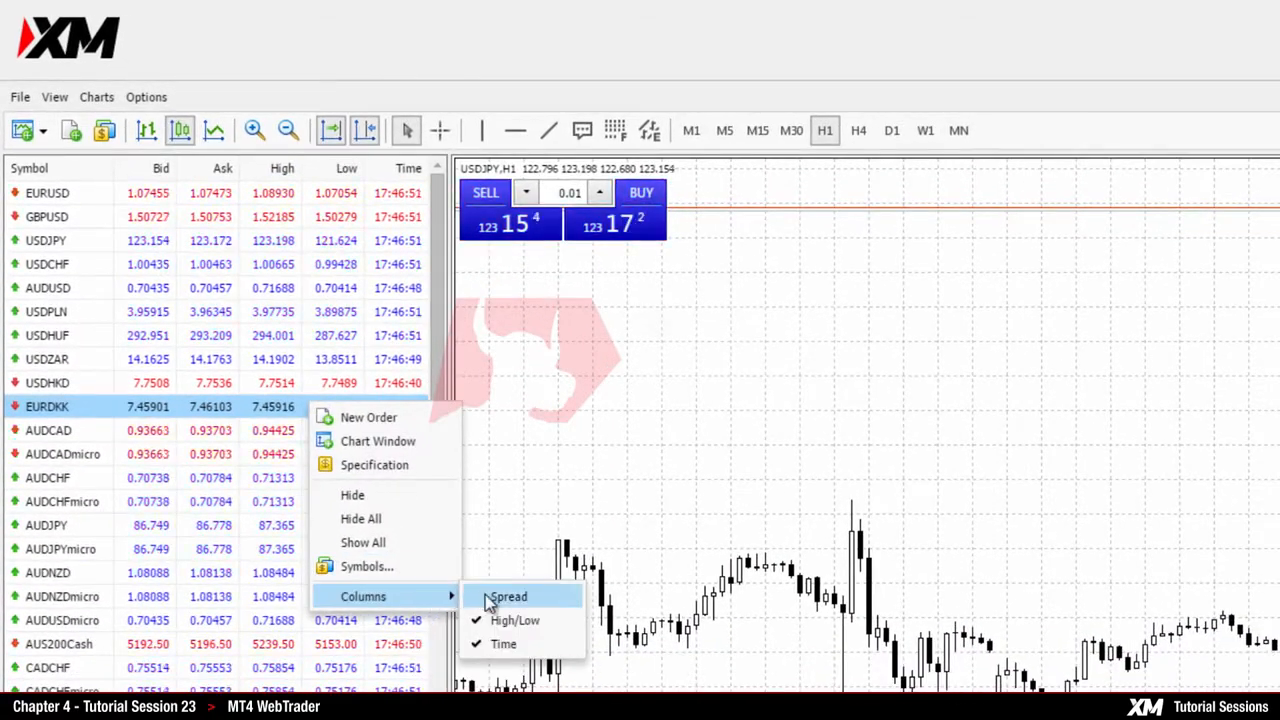
left_click(508, 596)
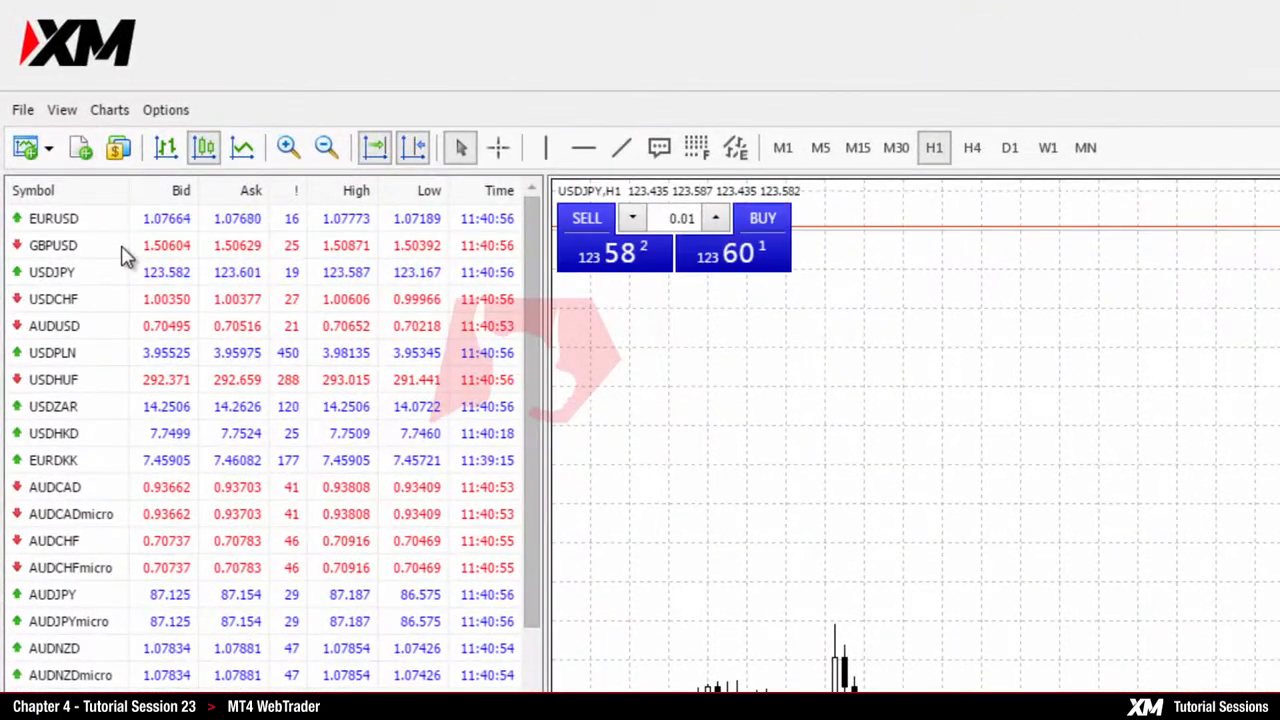
right_click(52, 244)
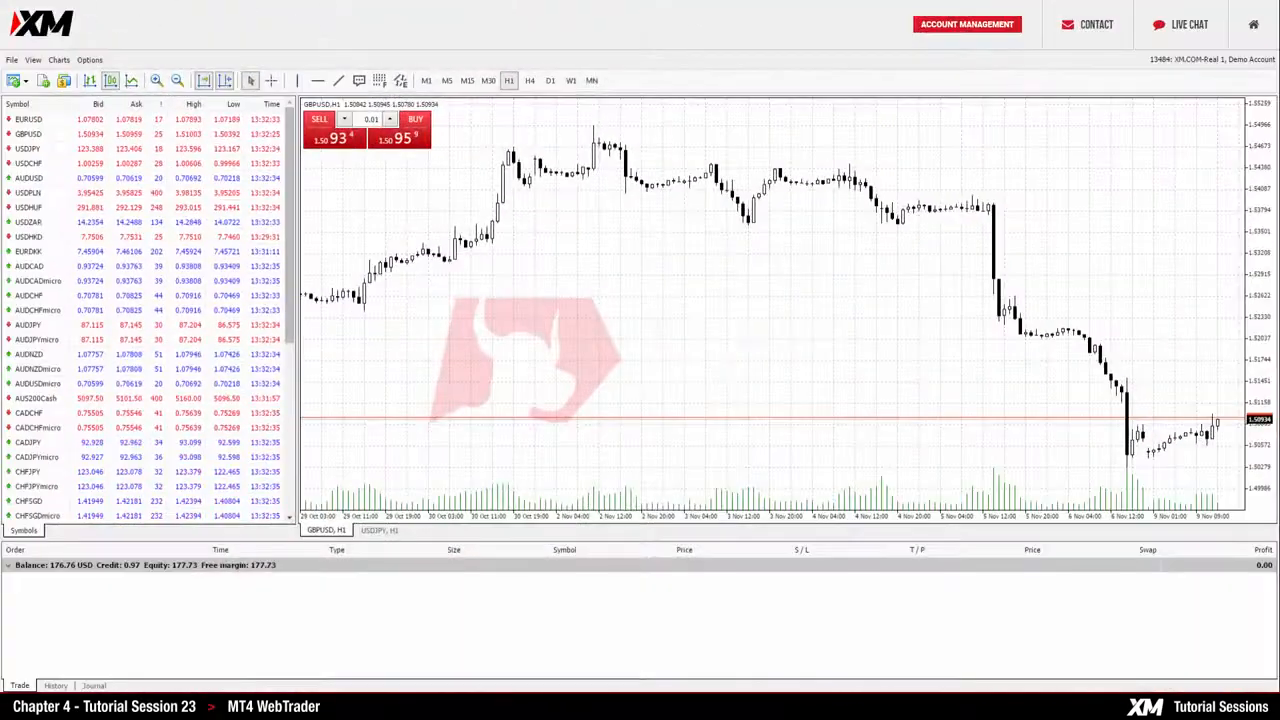
Change the GBPUSD chart's display type from its context menu
right_click(524, 104)
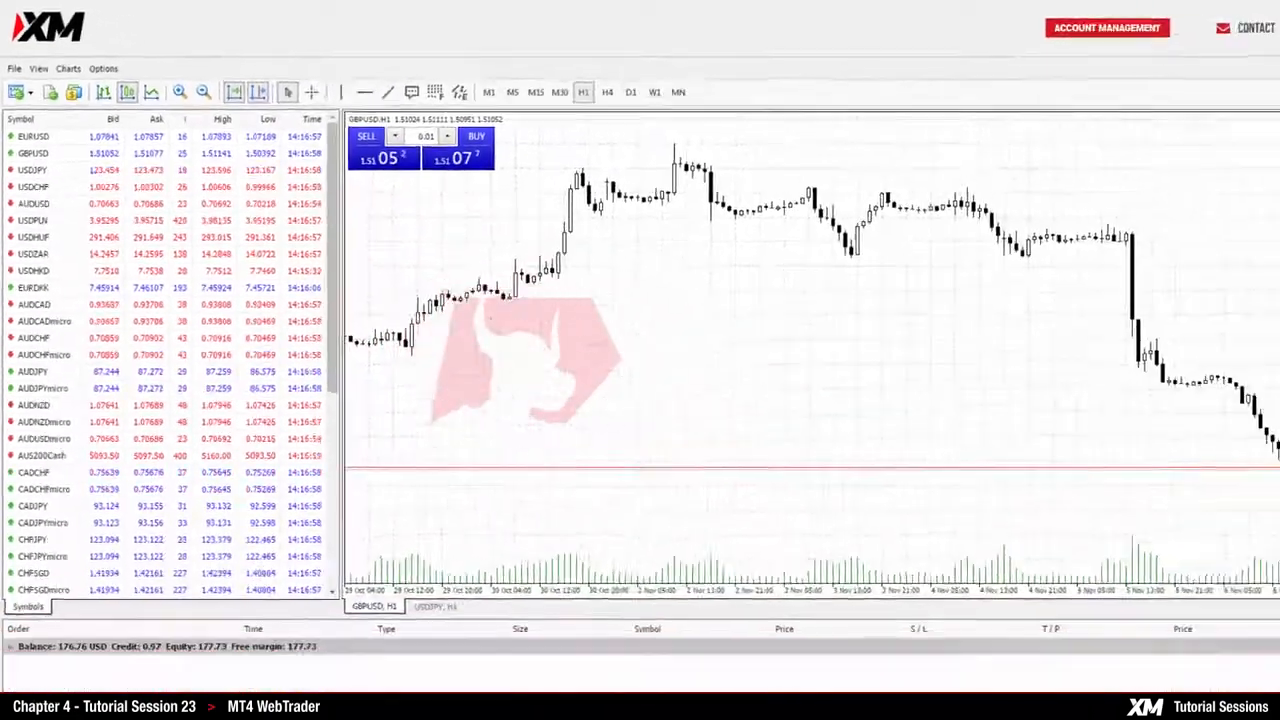
right_click(600, 104)
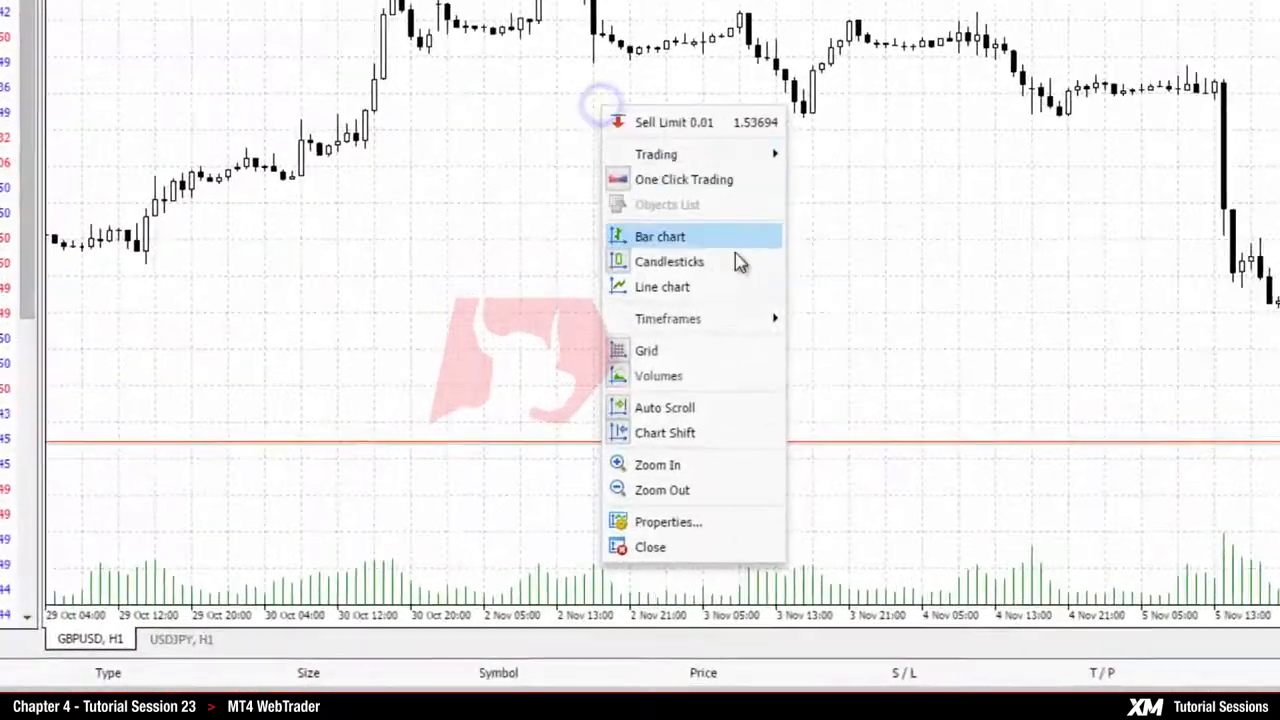
left_click(668, 520)
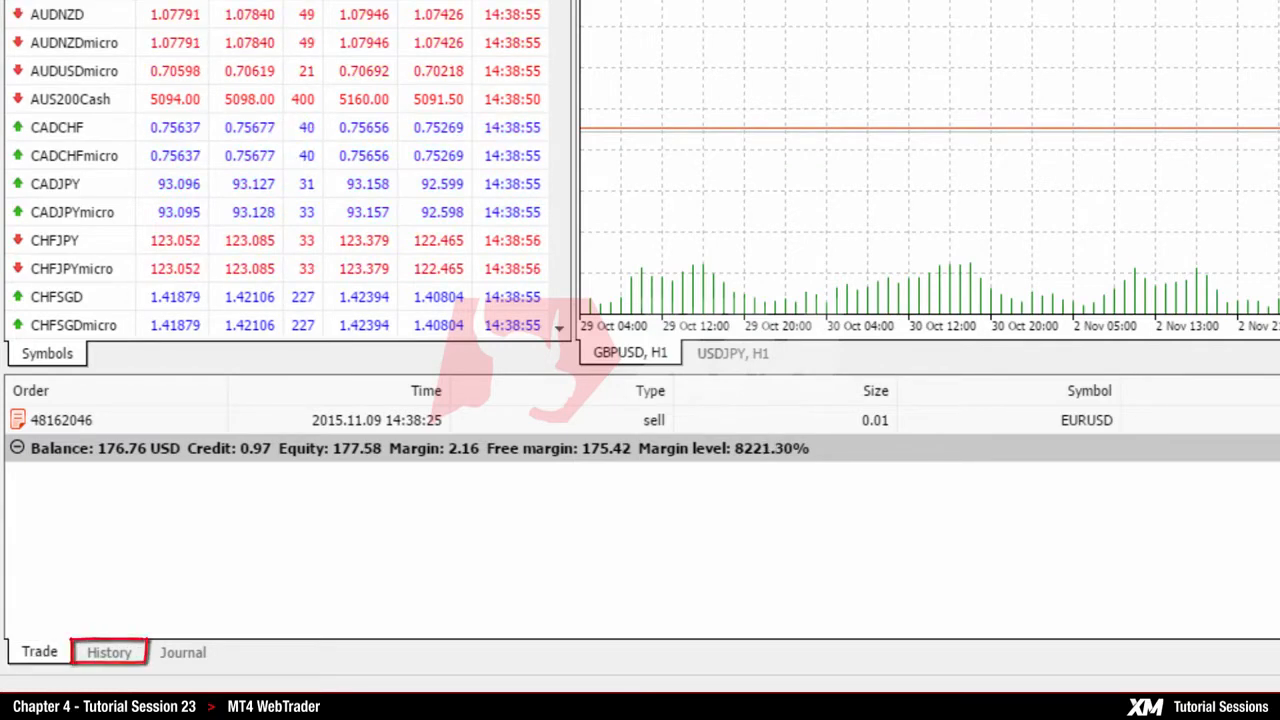
View the Trade, History and Journal tabs of the terminal in turn
left_click(38, 652)
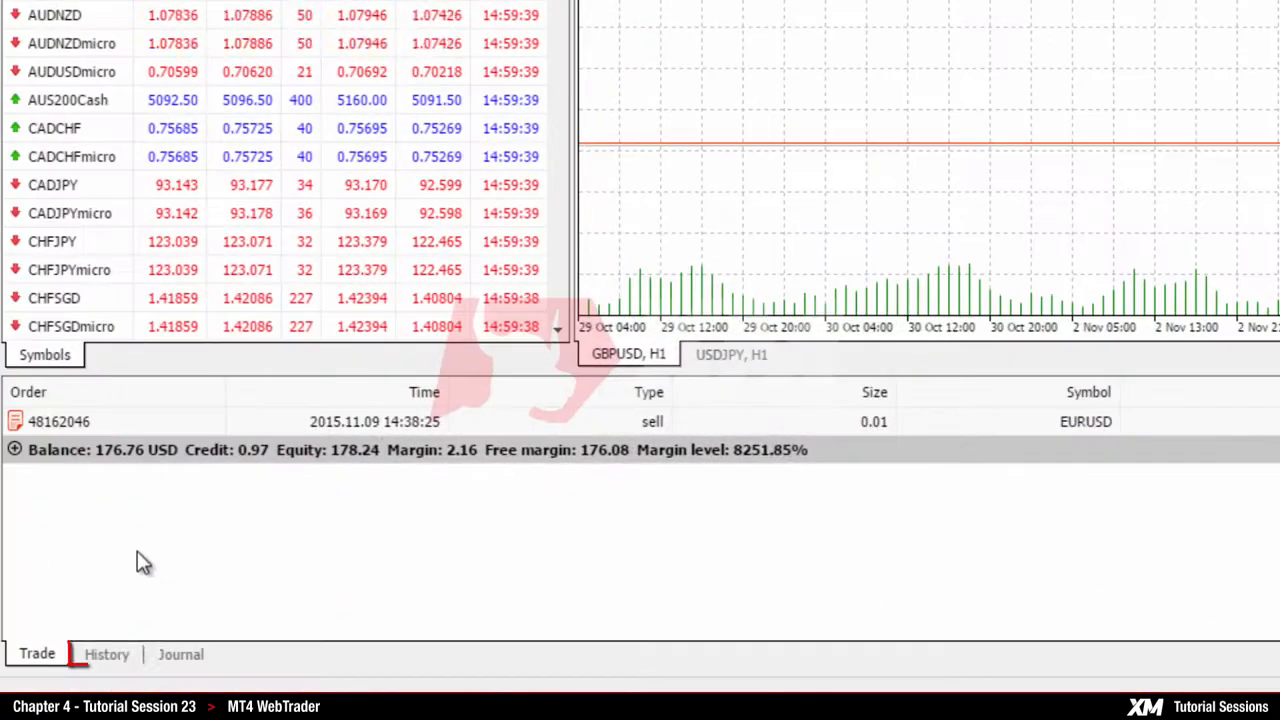
left_click(106, 654)
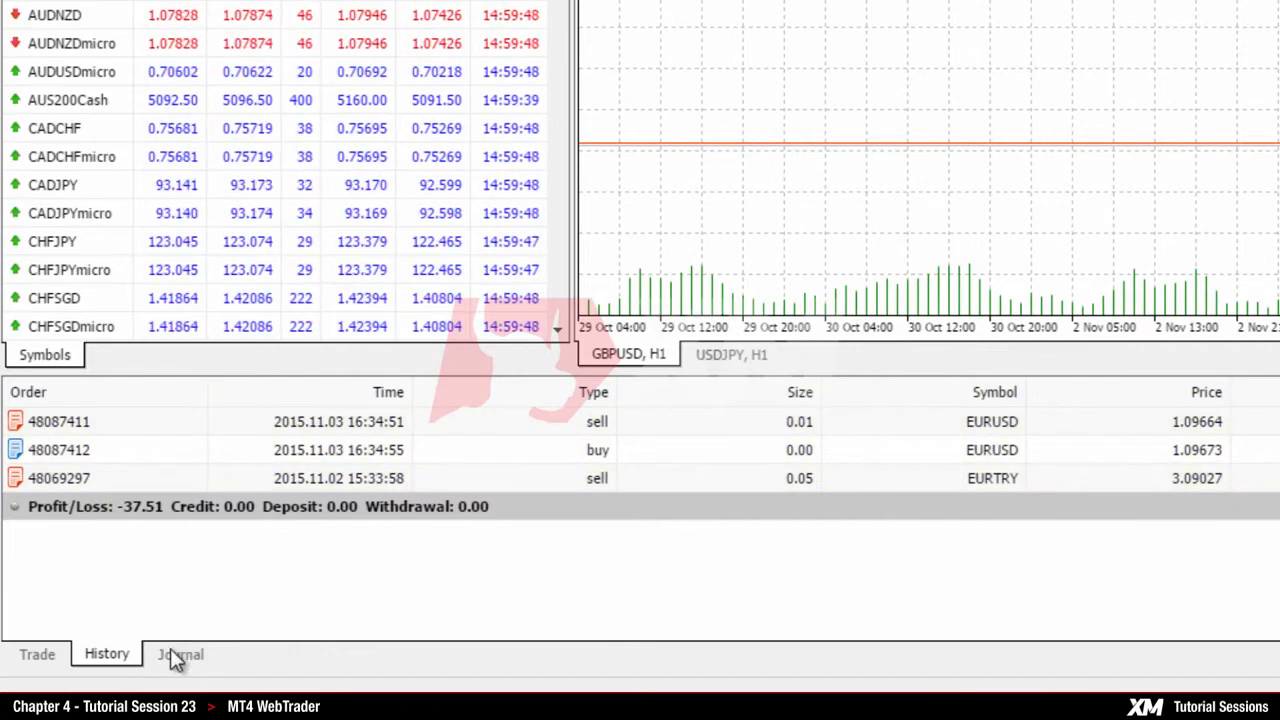
left_click(180, 652)
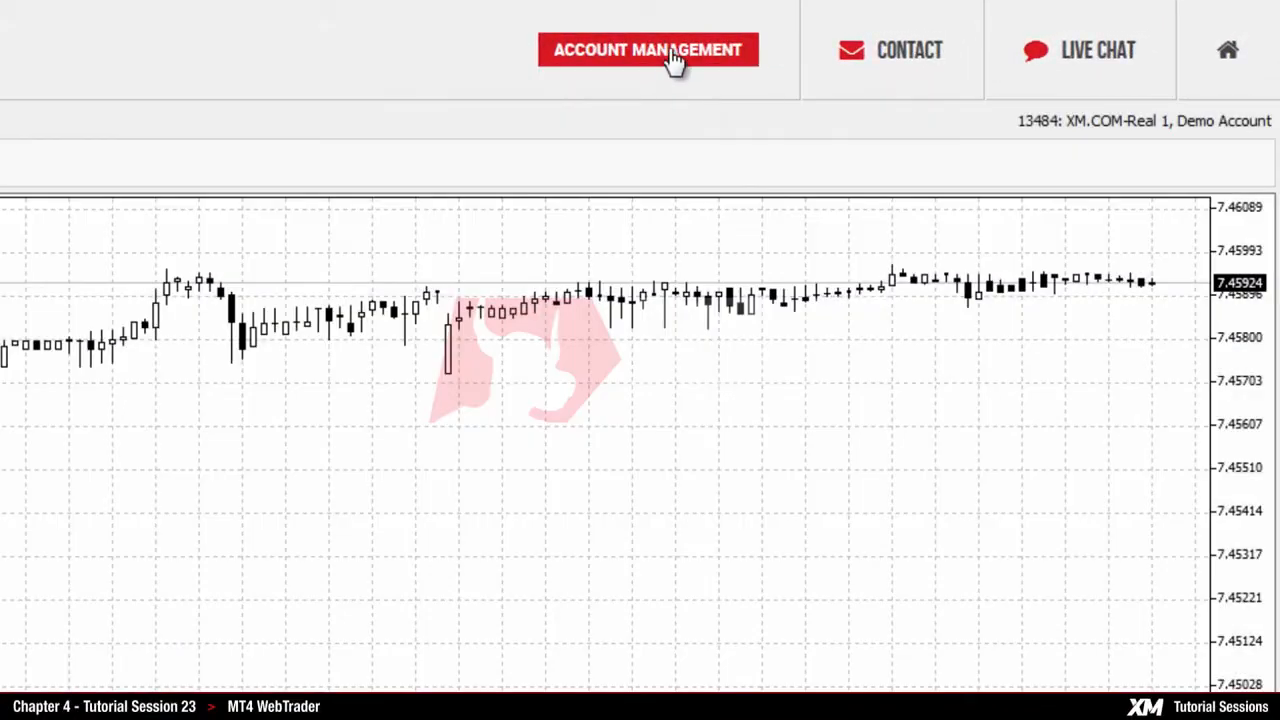
Visit XM's members area login via Account Management, return, then reach the Contact support page
left_click(648, 50)
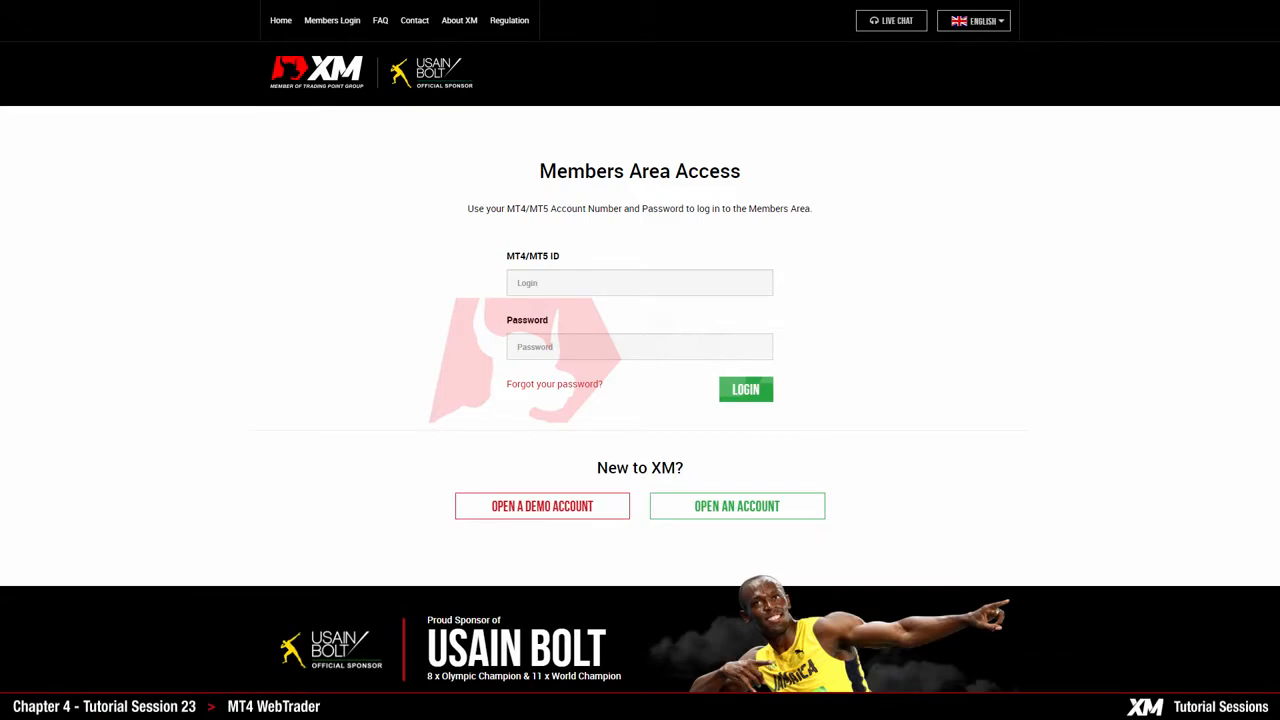
left_click(744, 388)
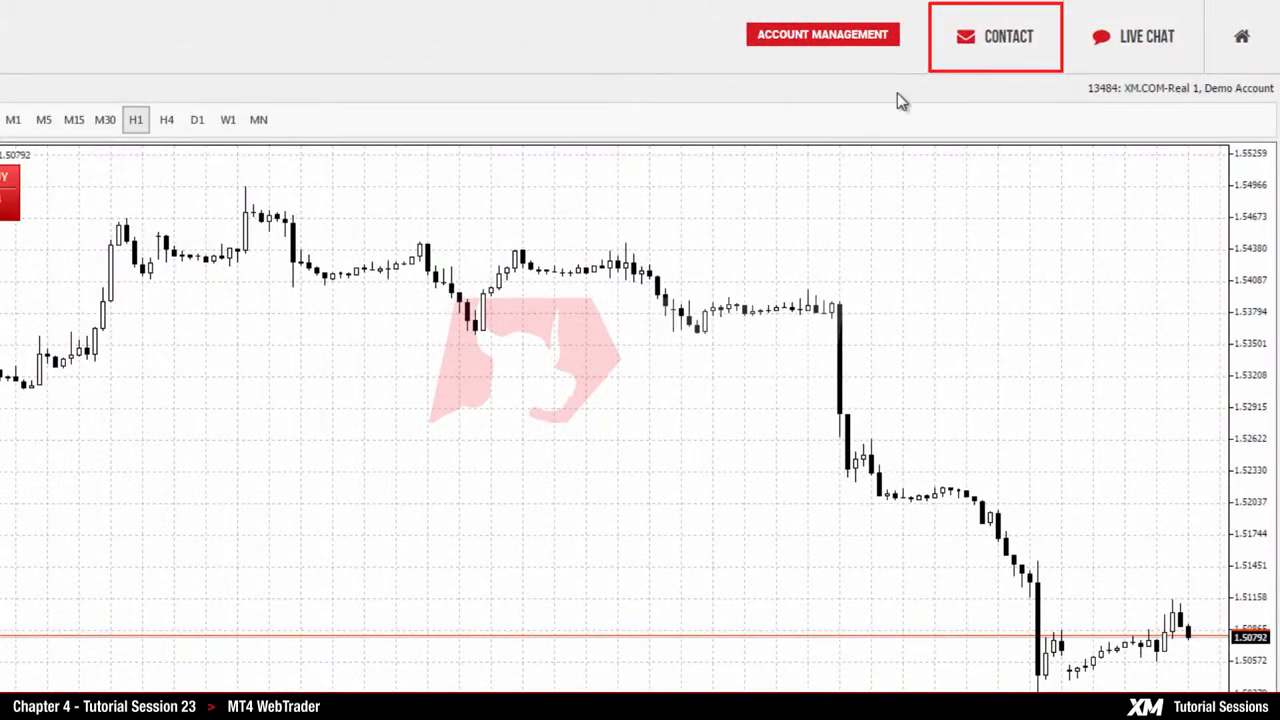
left_click(1008, 36)
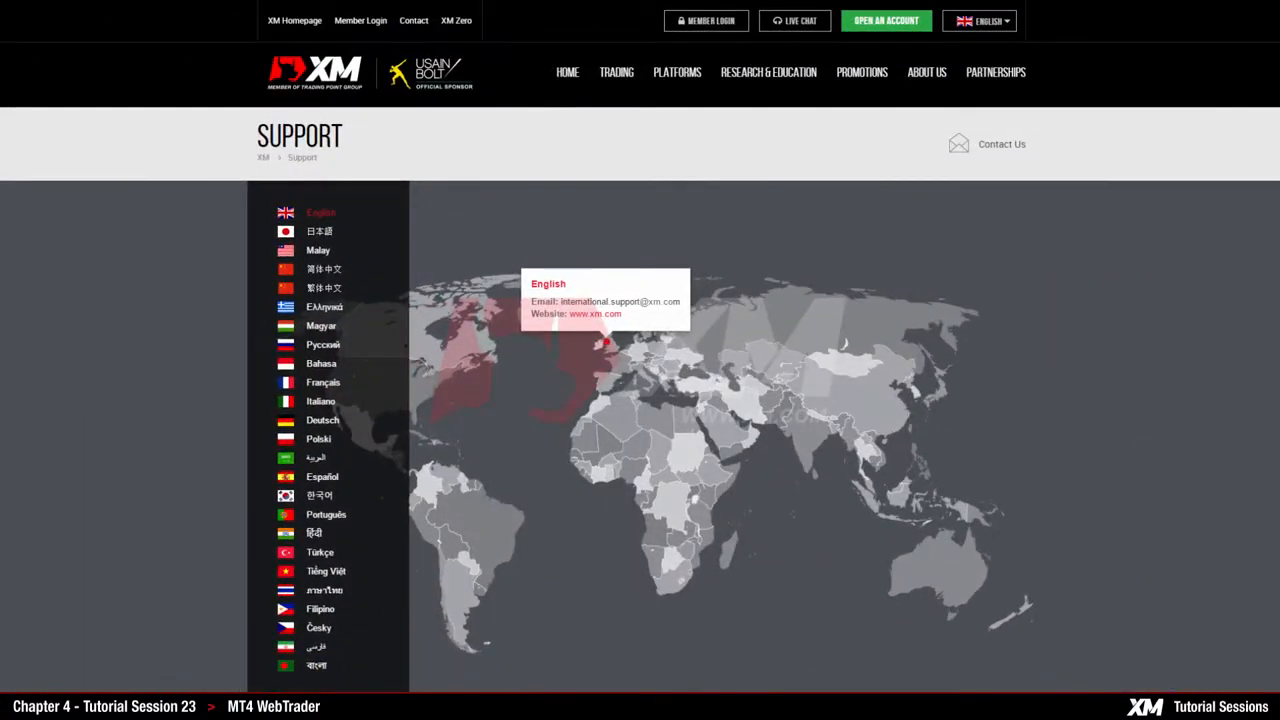